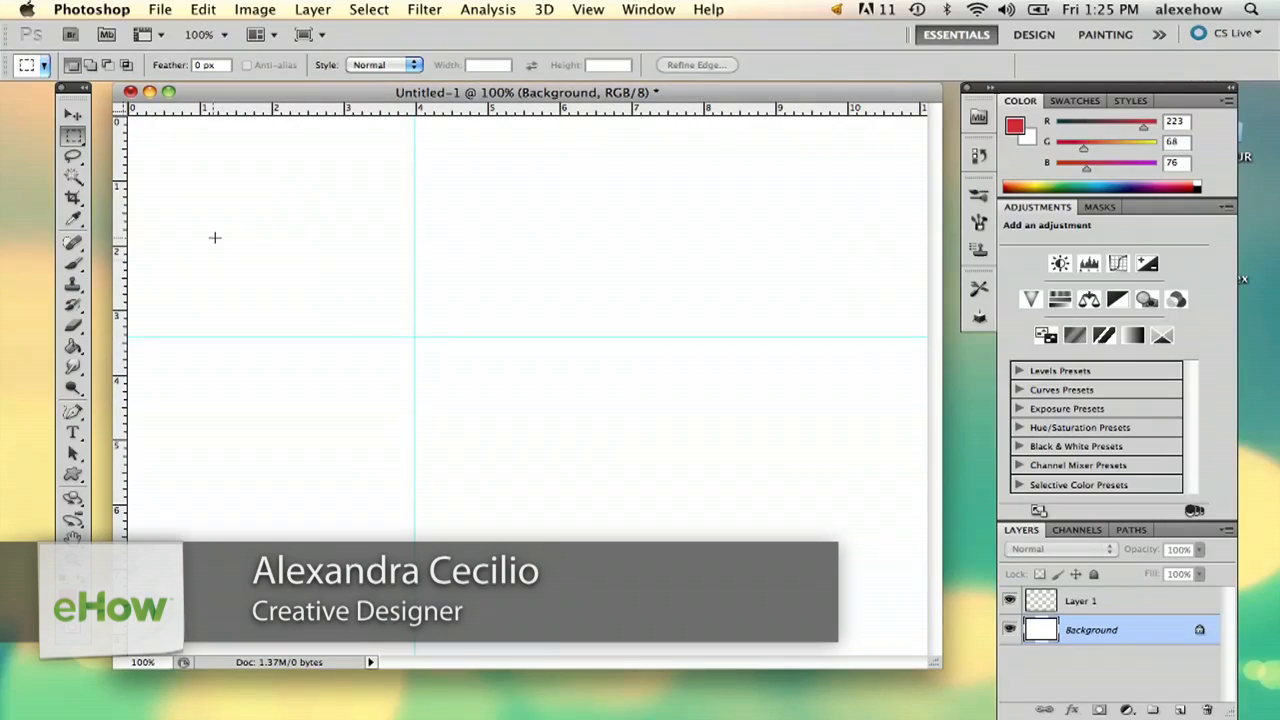
# - Switch to the Move tool and drag guides out from the rulers onto the canvas
pyautogui.click(68, 120)
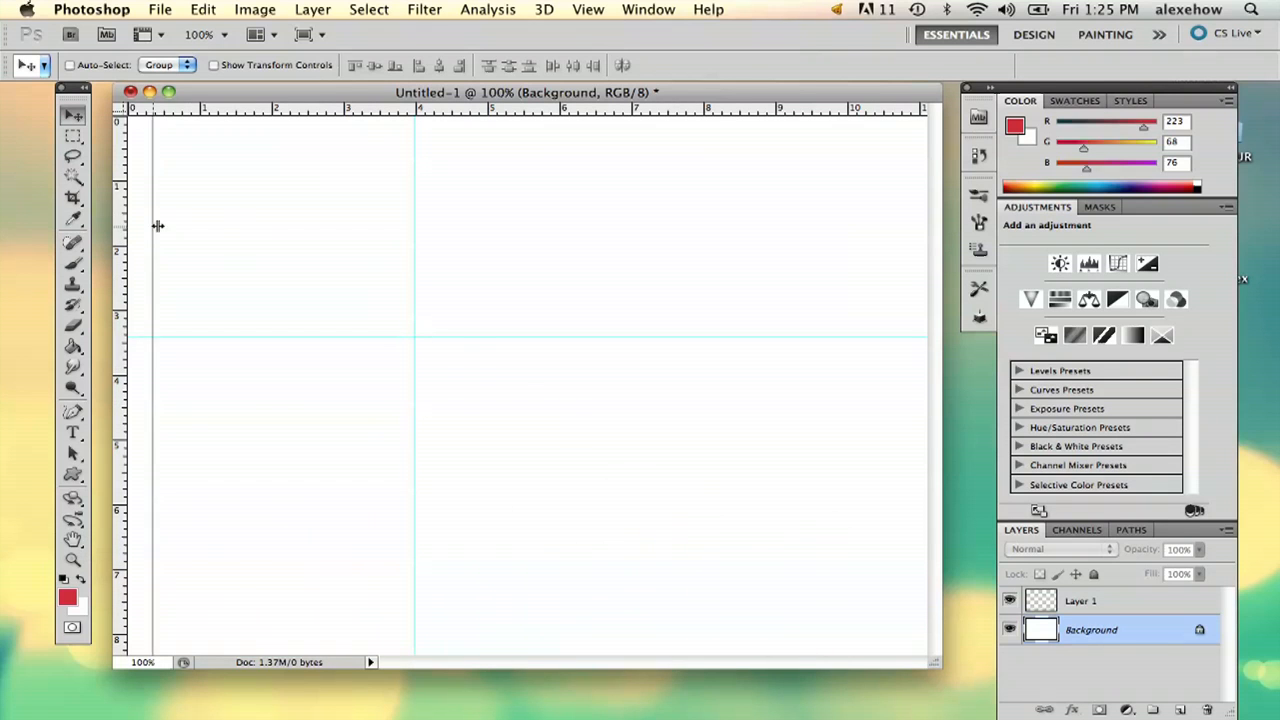
pyautogui.moveTo(156, 224); pyautogui.dragTo(218, 236)
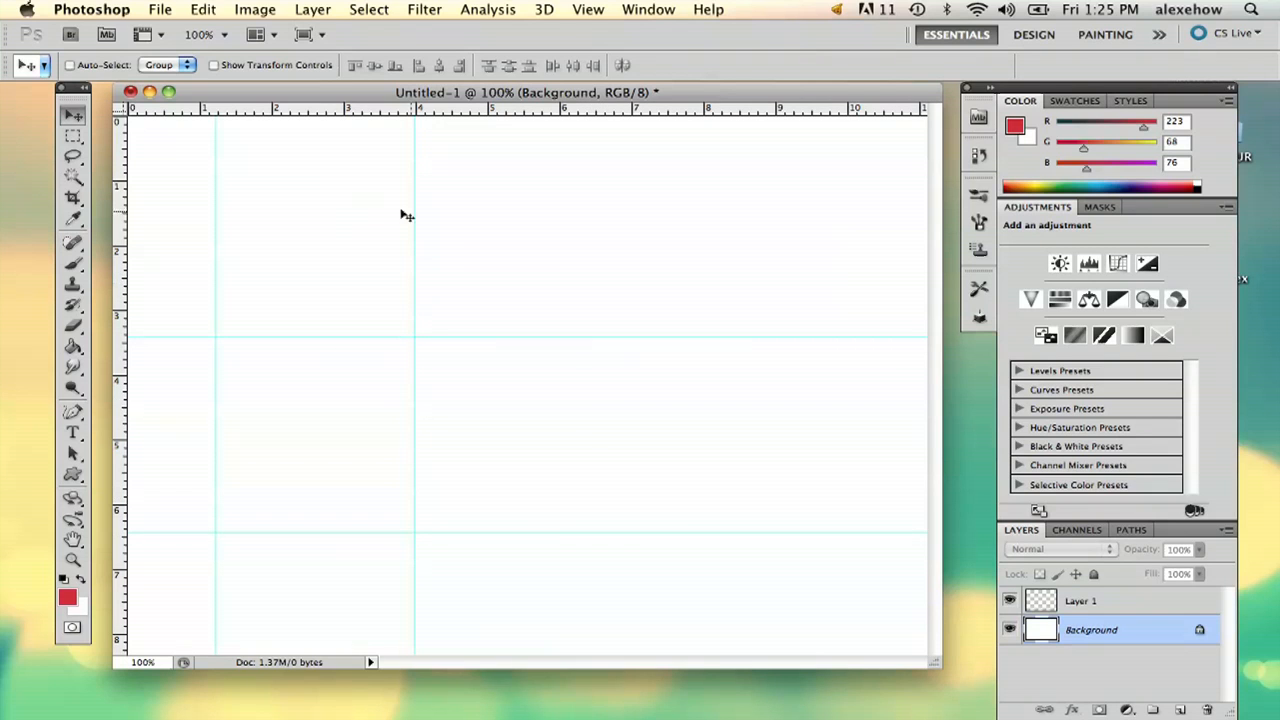
pyautogui.moveTo(384, 214)
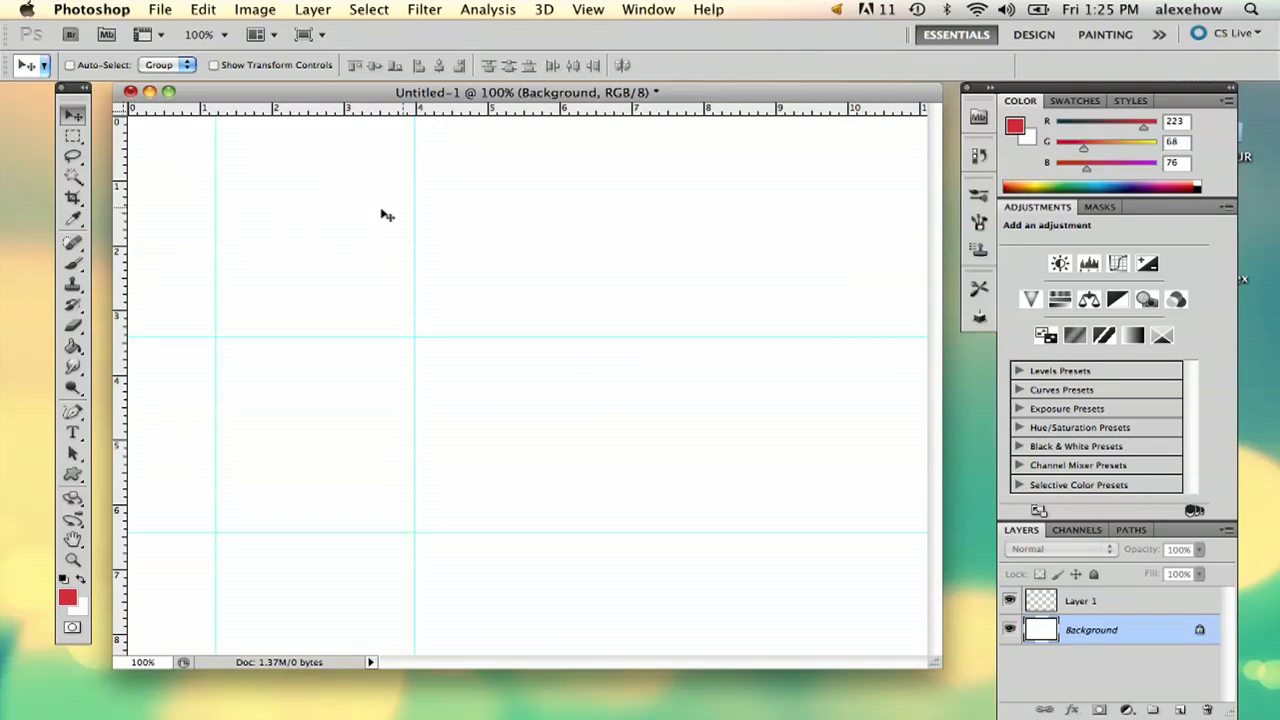
pyautogui.moveTo(130, 544)
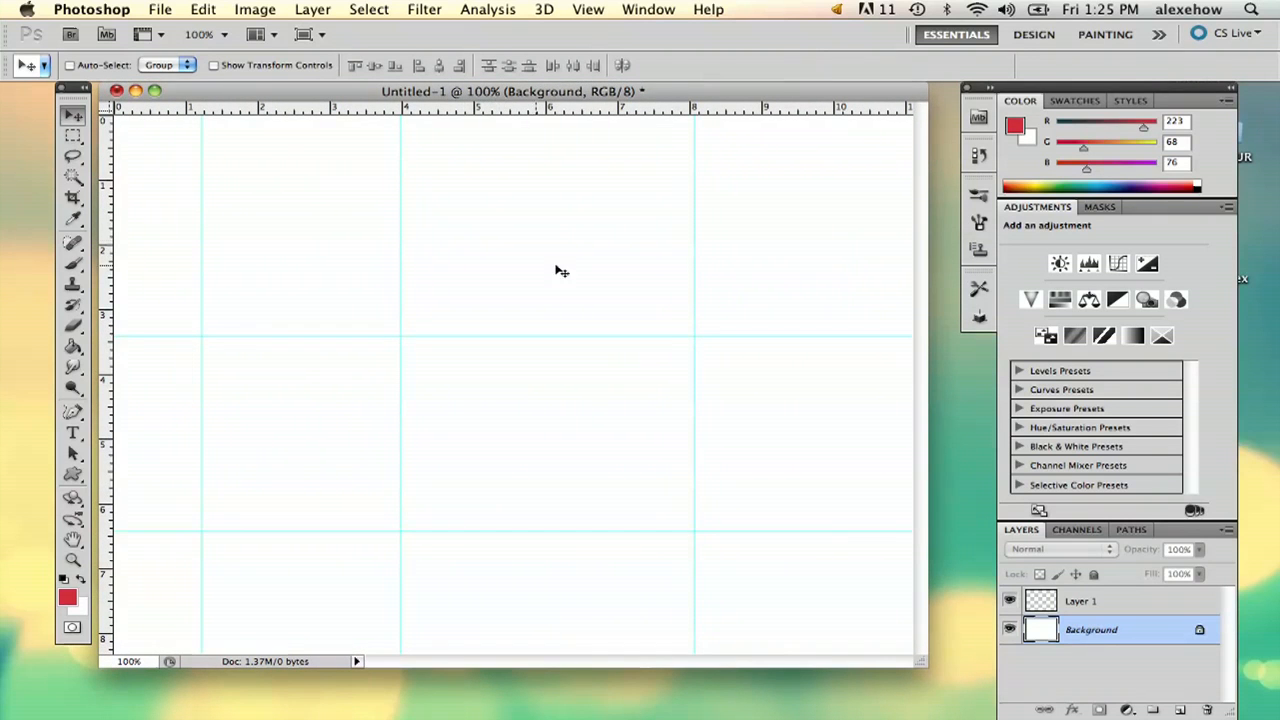
pyautogui.click(588, 8)
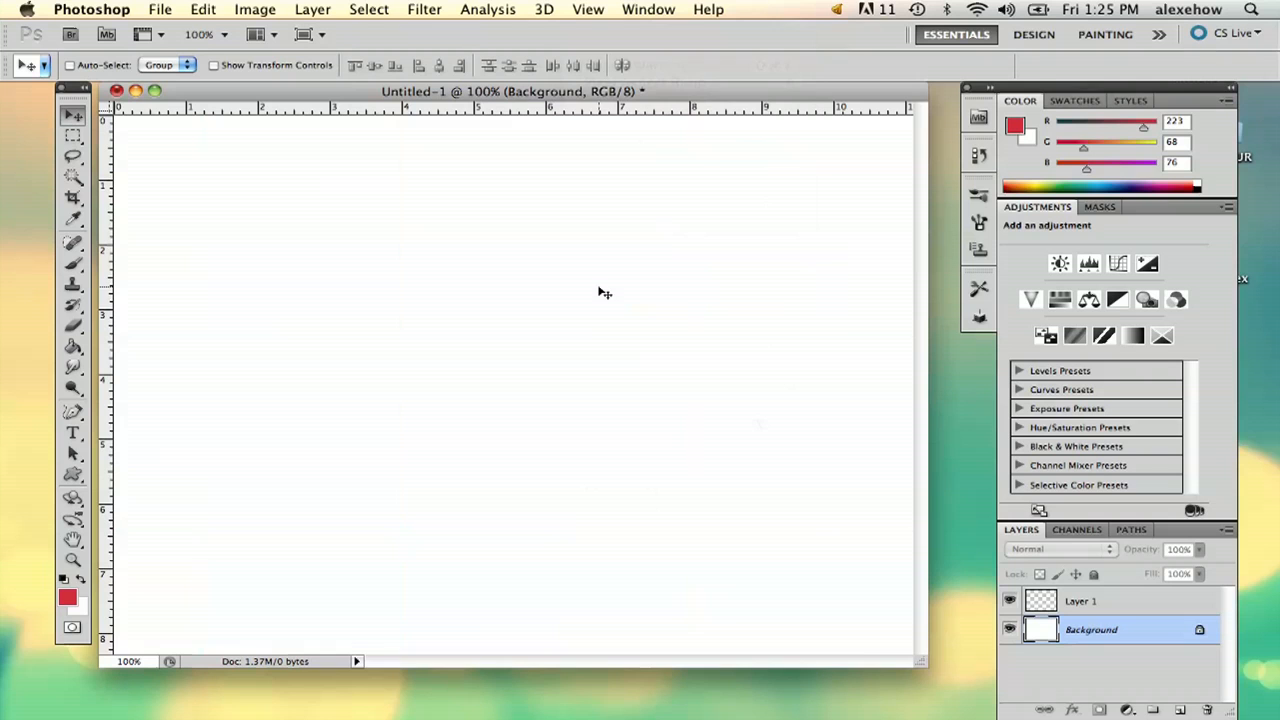
pyautogui.moveTo(548, 128)
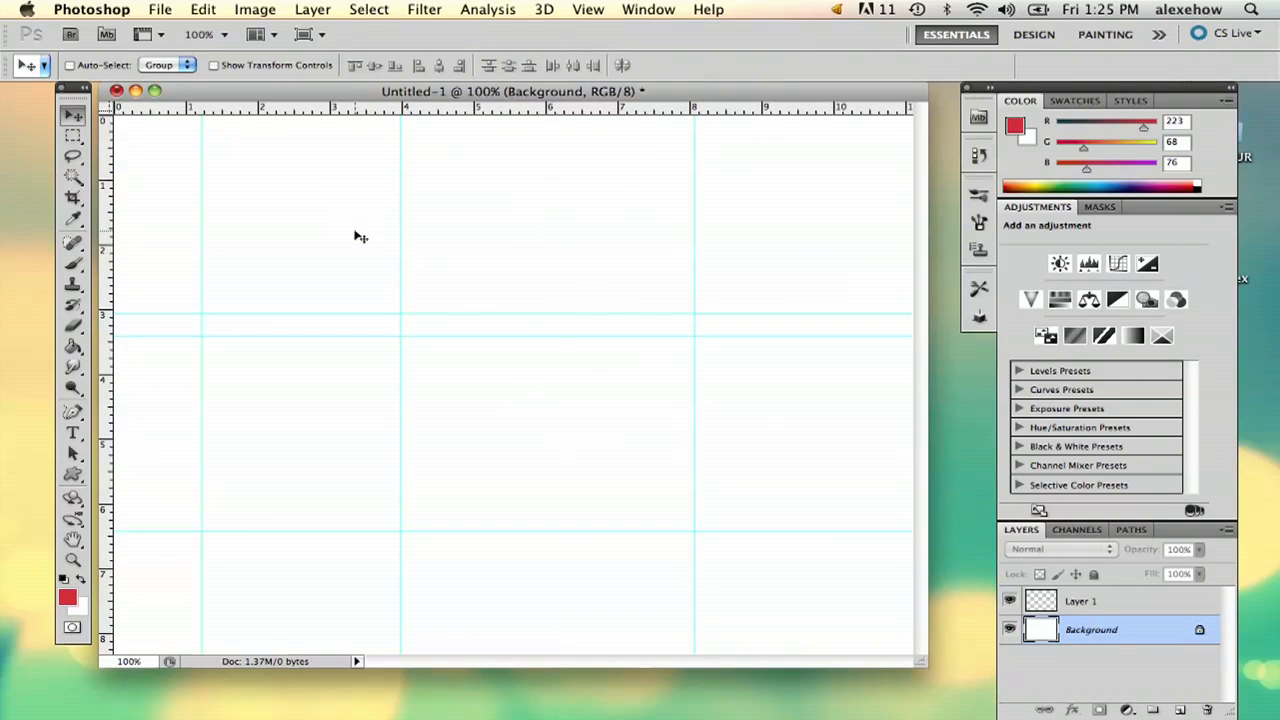
# - Uncheck View > Extras to hide the guides while the rulers stay visible
pyautogui.click(588, 8)
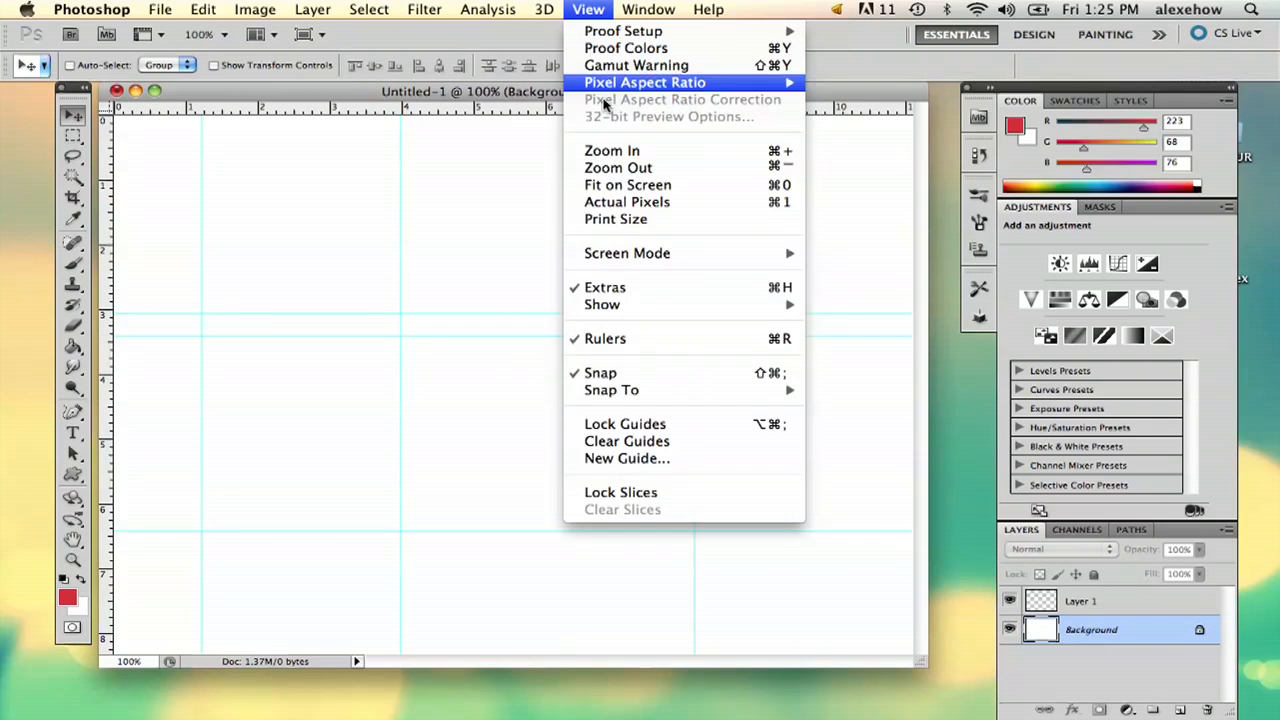
pyautogui.click(628, 442)
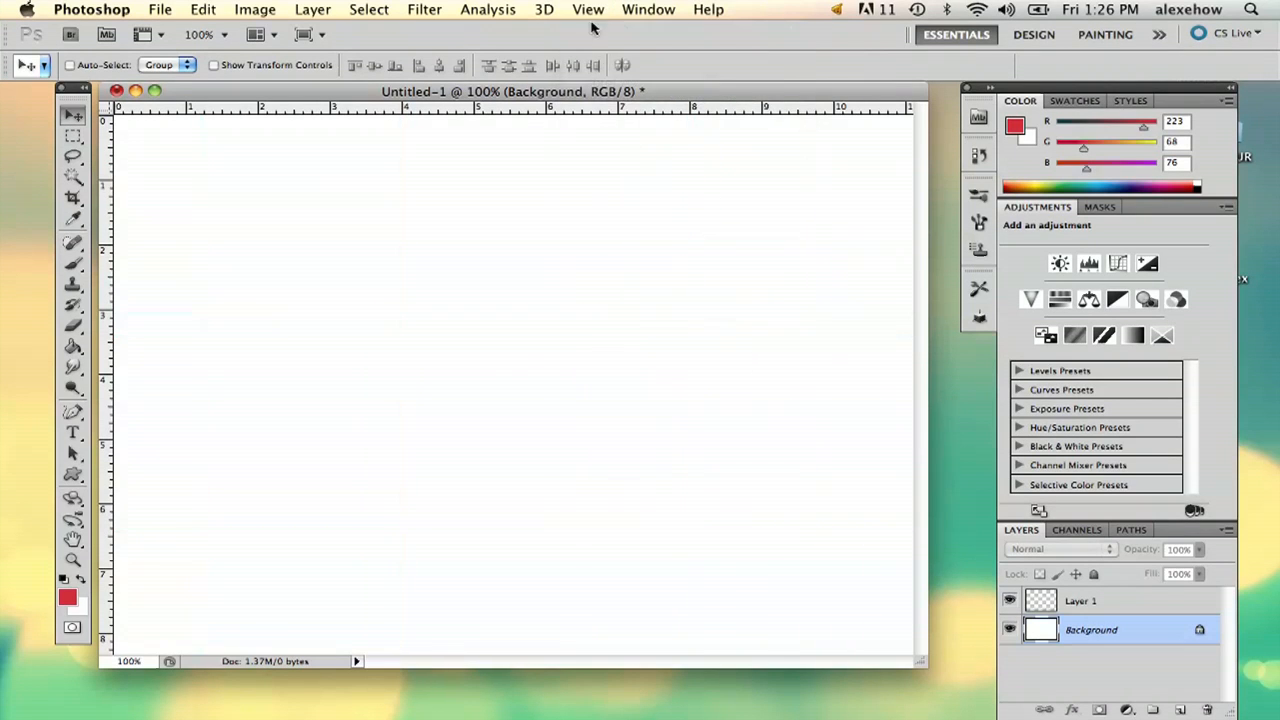
# - Uncheck View > Rulers so the canvas shows neither rulers nor guides
pyautogui.click(588, 8)
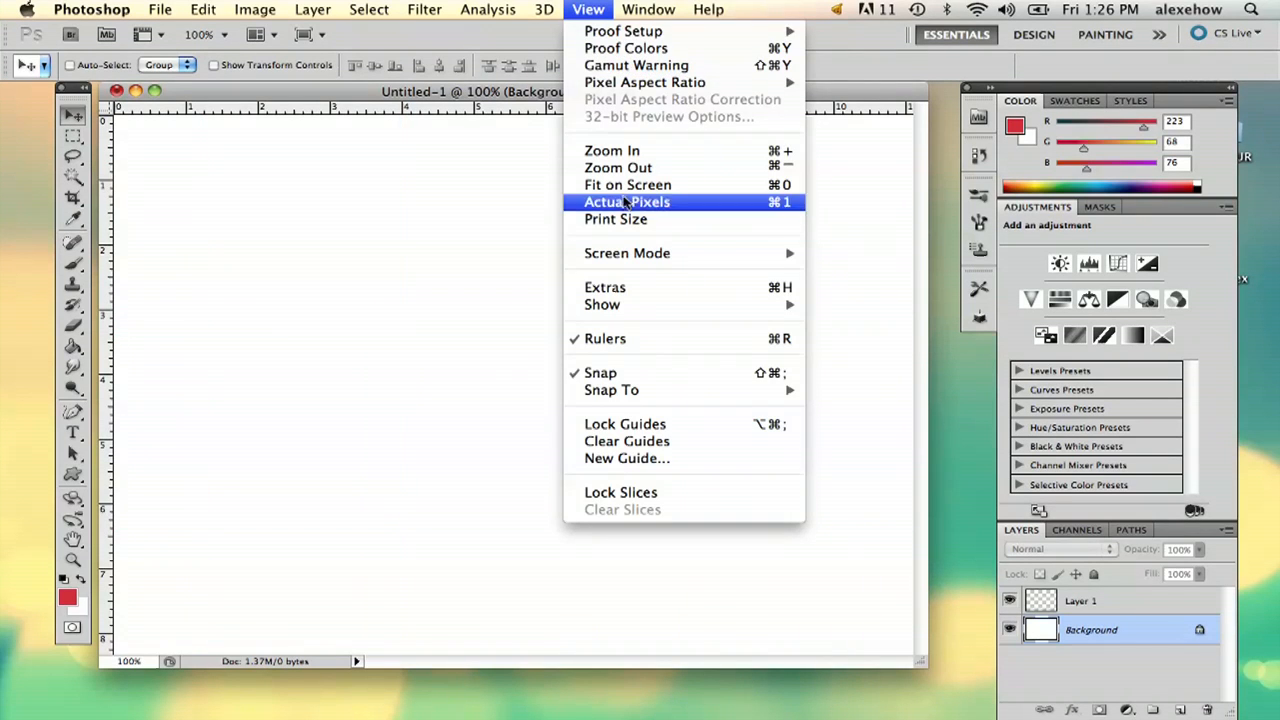
pyautogui.moveTo(602, 304)
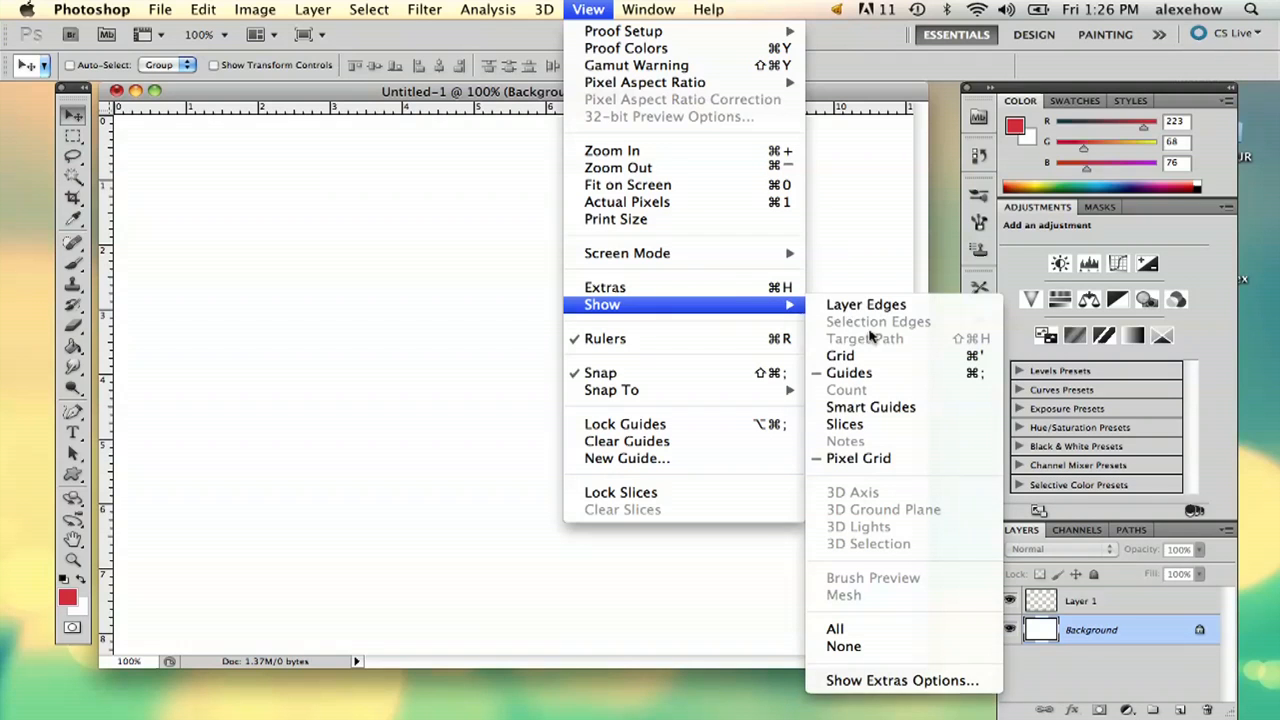
pyautogui.moveTo(884, 396)
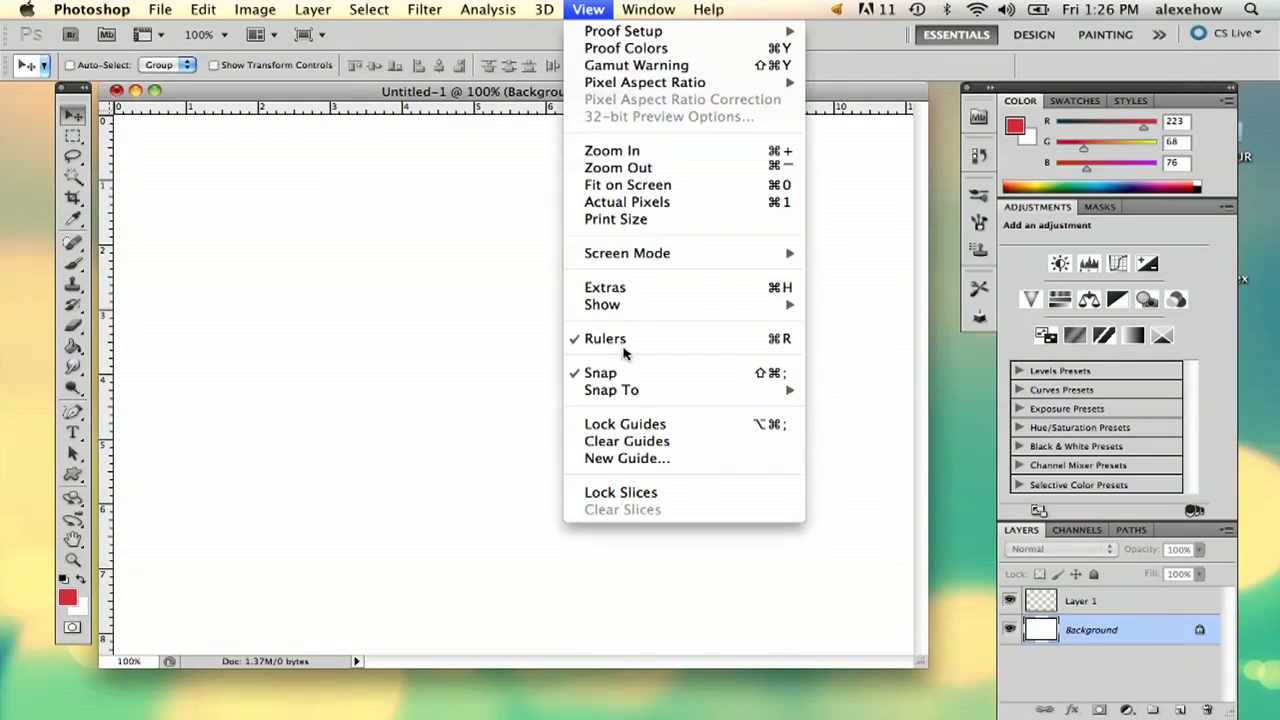
pyautogui.click(604, 338)
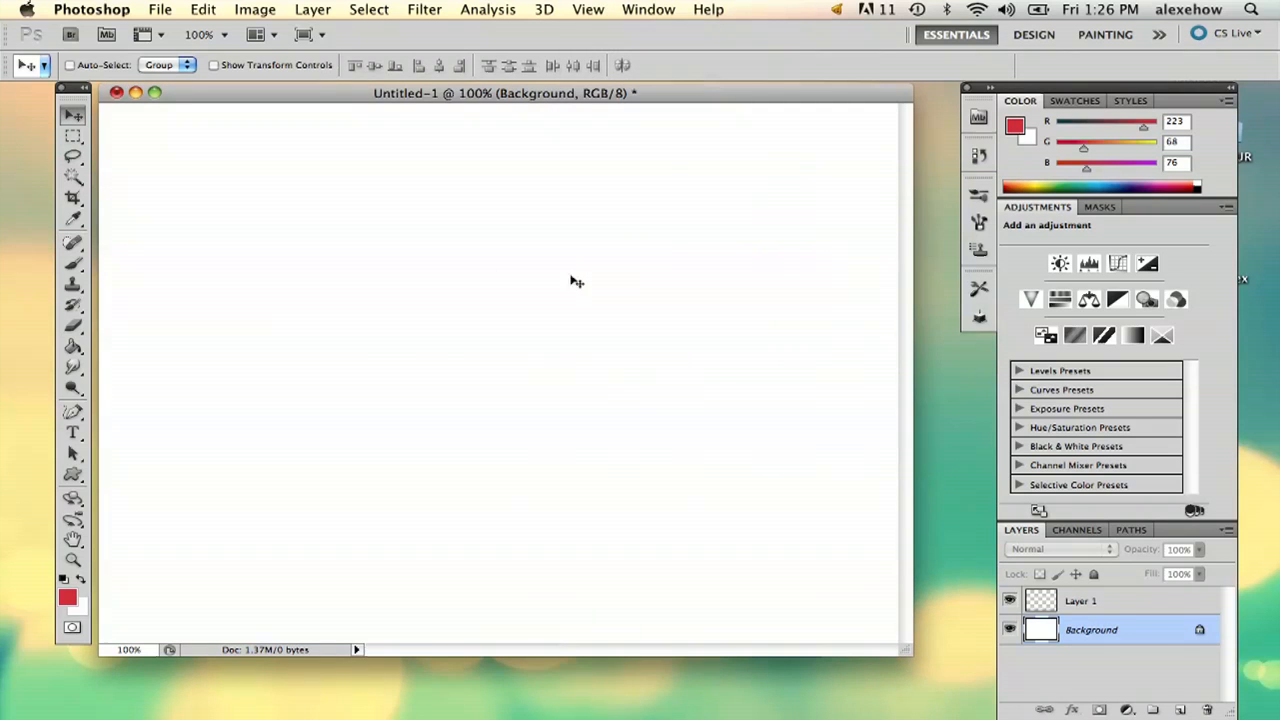
pyautogui.moveTo(532, 416)
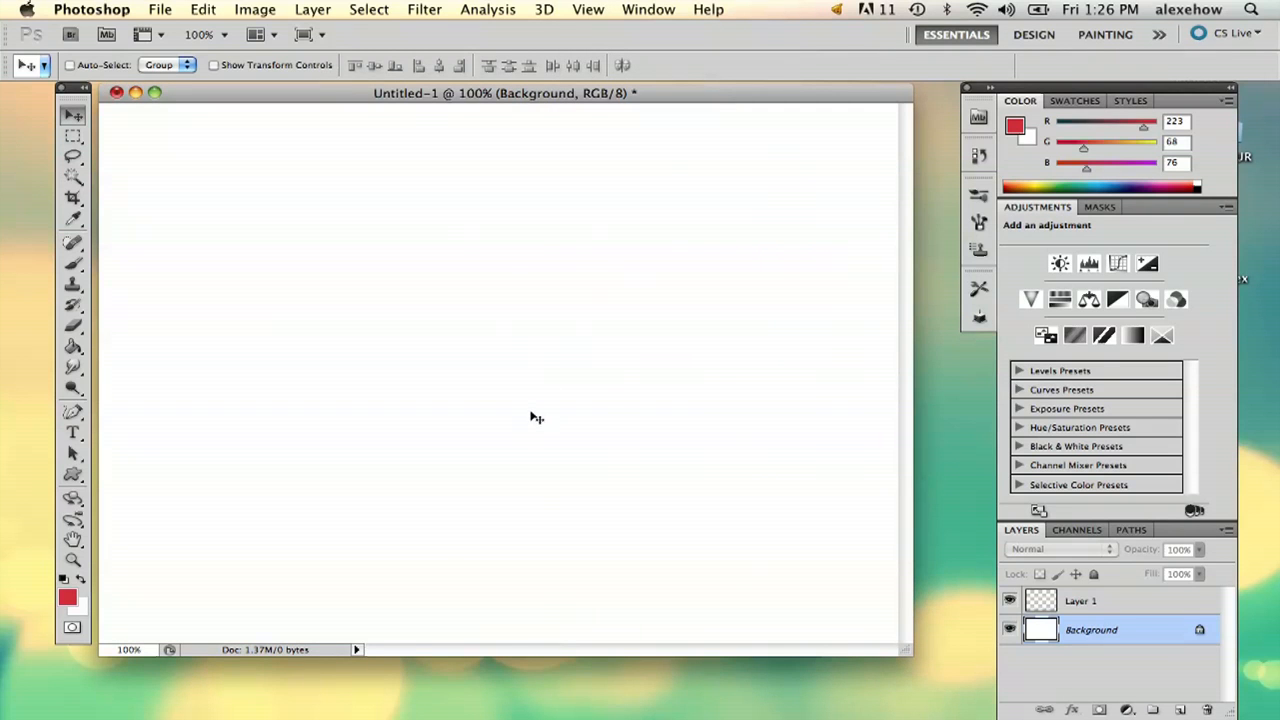